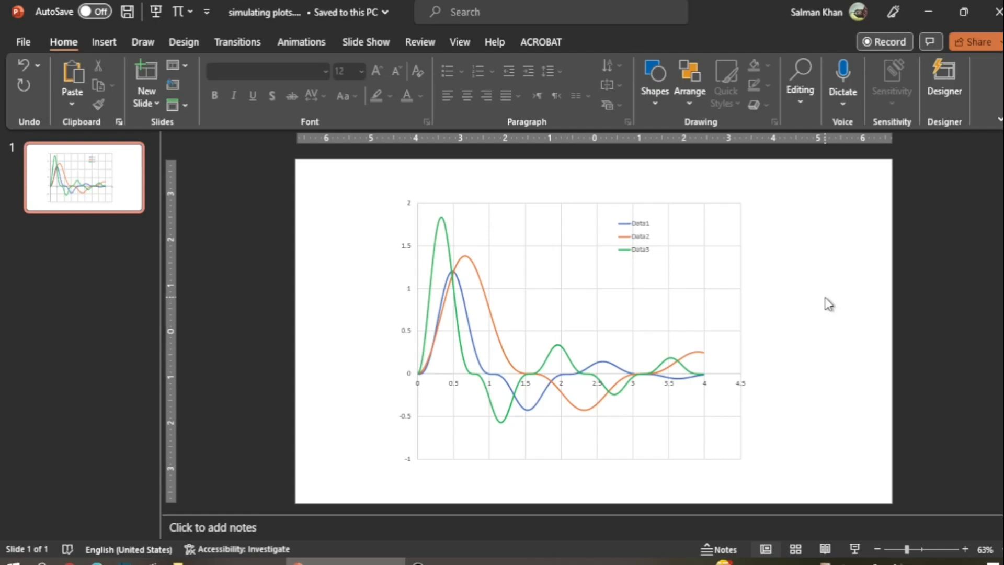
mouse_move(644, 268)
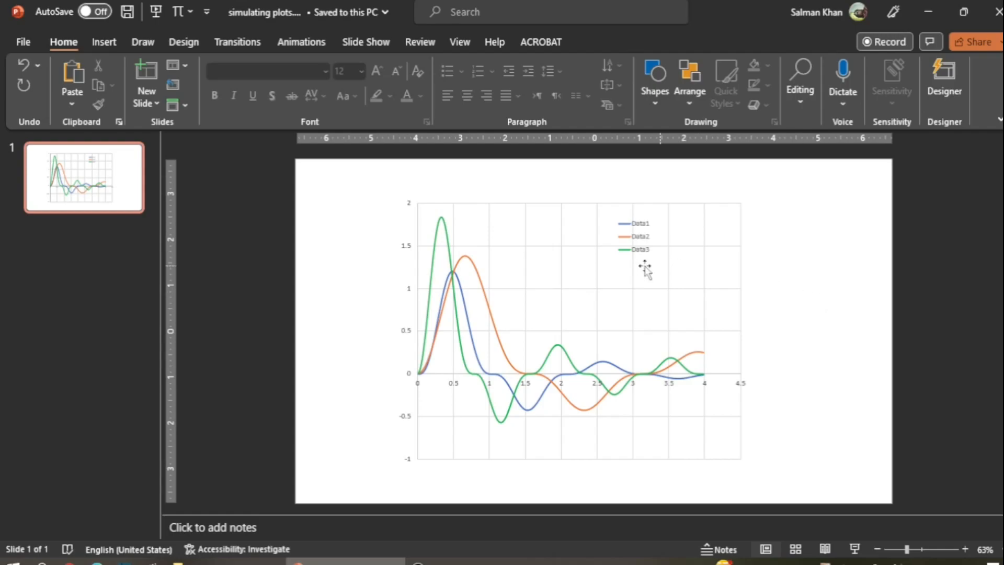
mouse_move(560, 300)
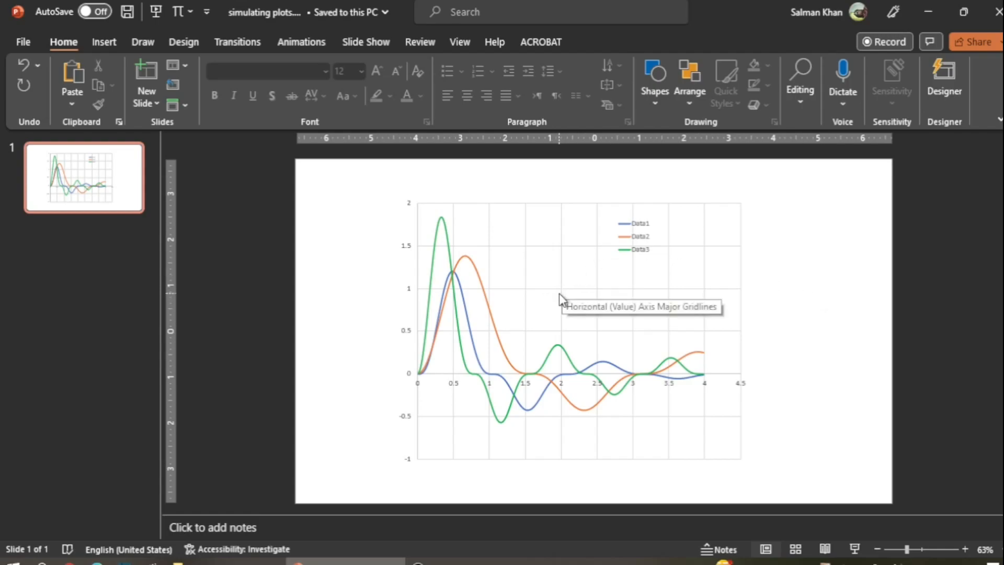
Step: Select the three-series Data1–Data3 line chart on the slide
left_click(644, 293)
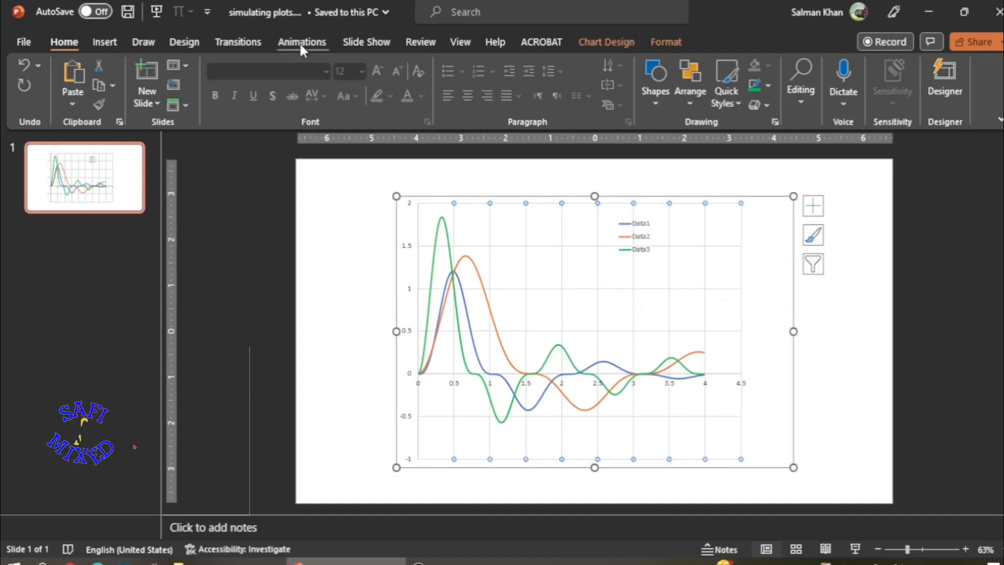
Step: Apply the Wipe entrance animation to the line chart from the full Animations gallery
left_click(302, 42)
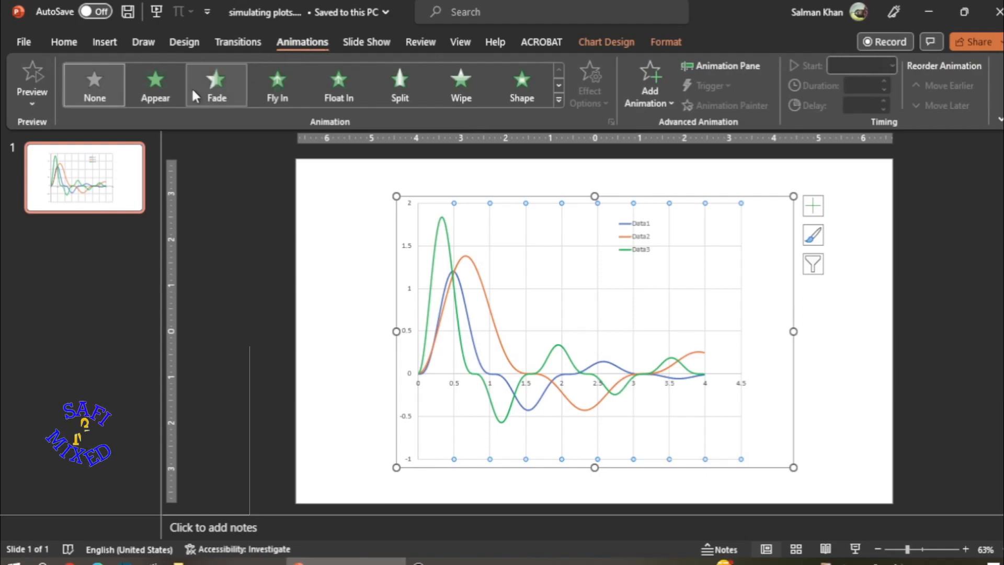
mouse_move(525, 131)
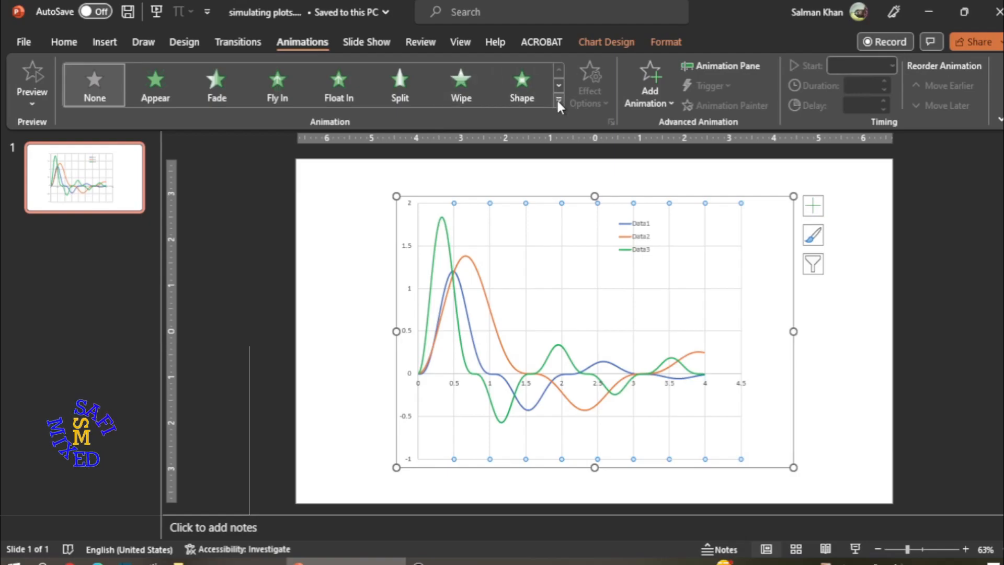
left_click(559, 102)
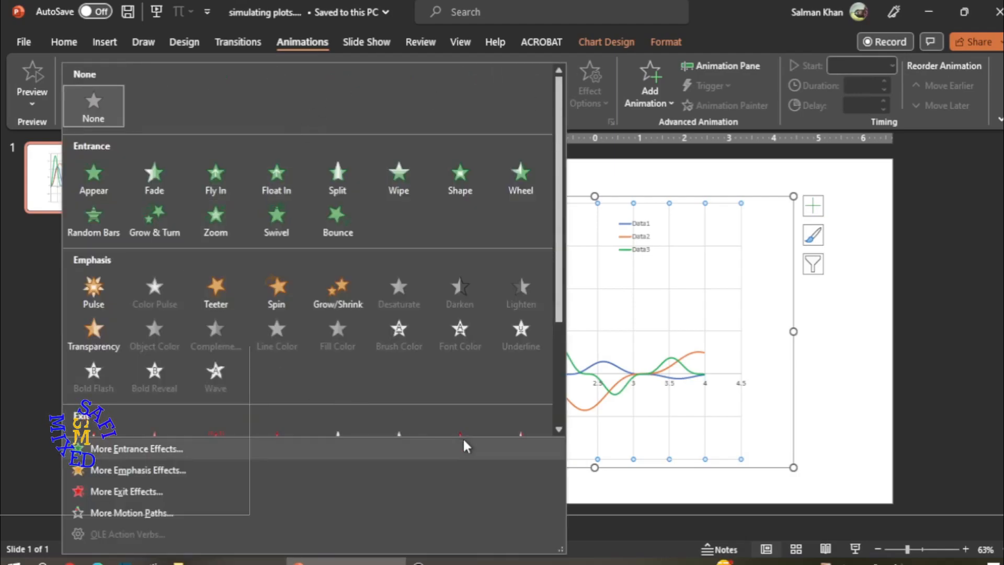
mouse_move(398, 178)
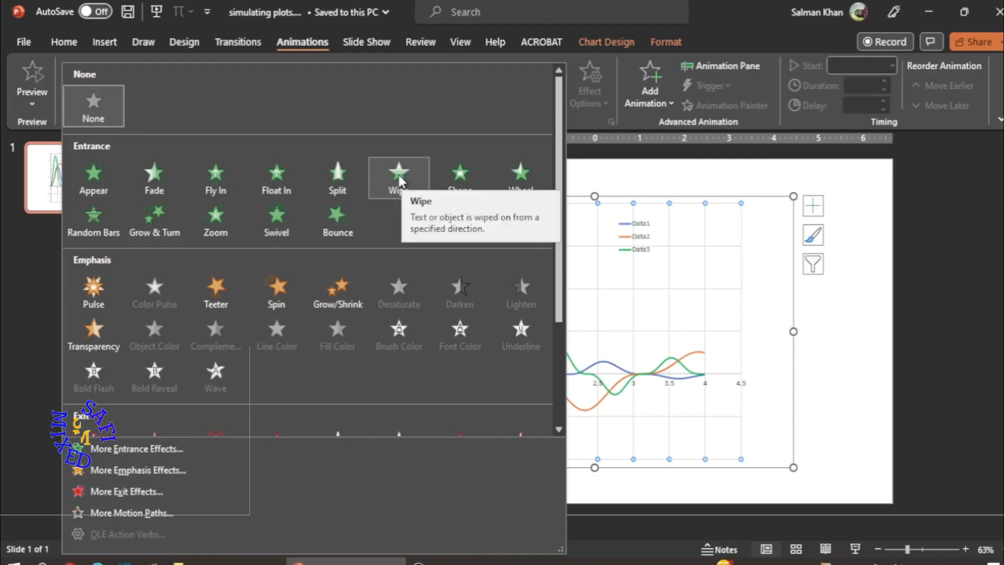
left_click(399, 177)
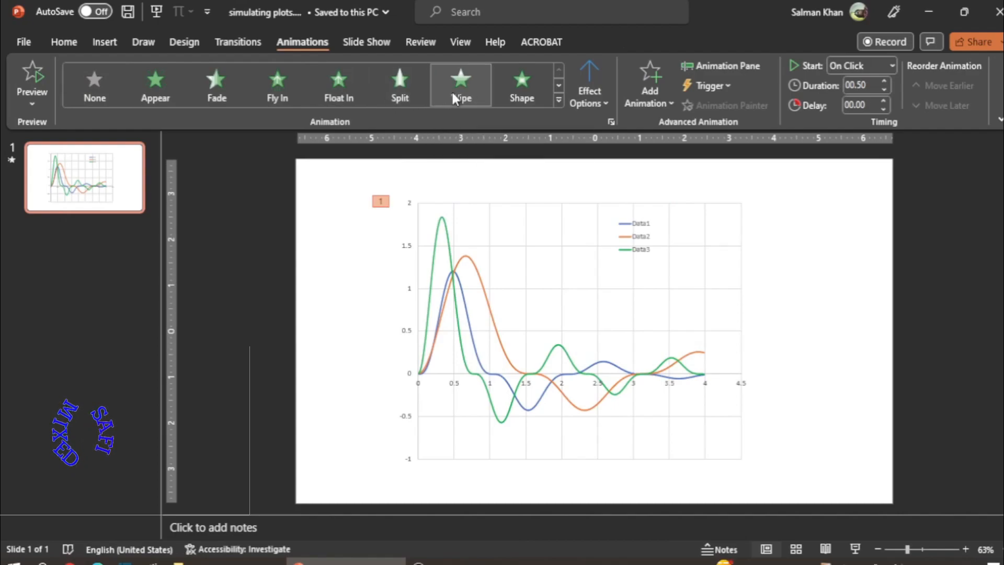
mouse_move(589, 54)
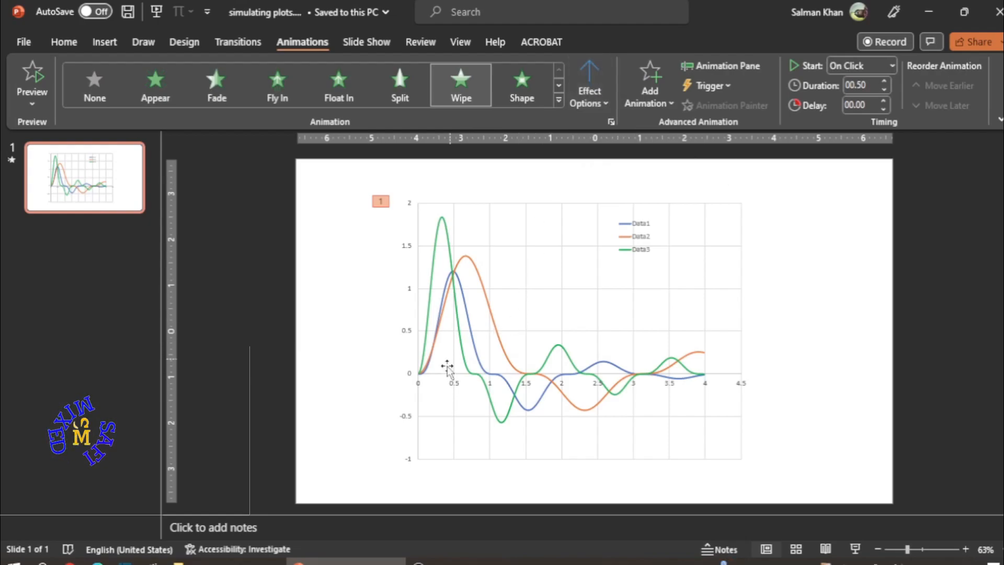
mouse_move(539, 383)
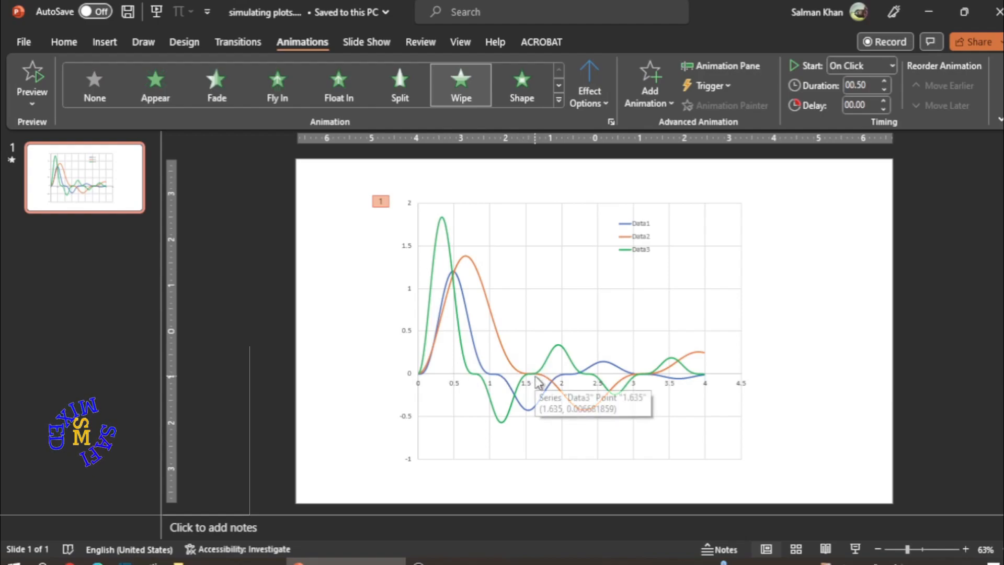
mouse_move(617, 115)
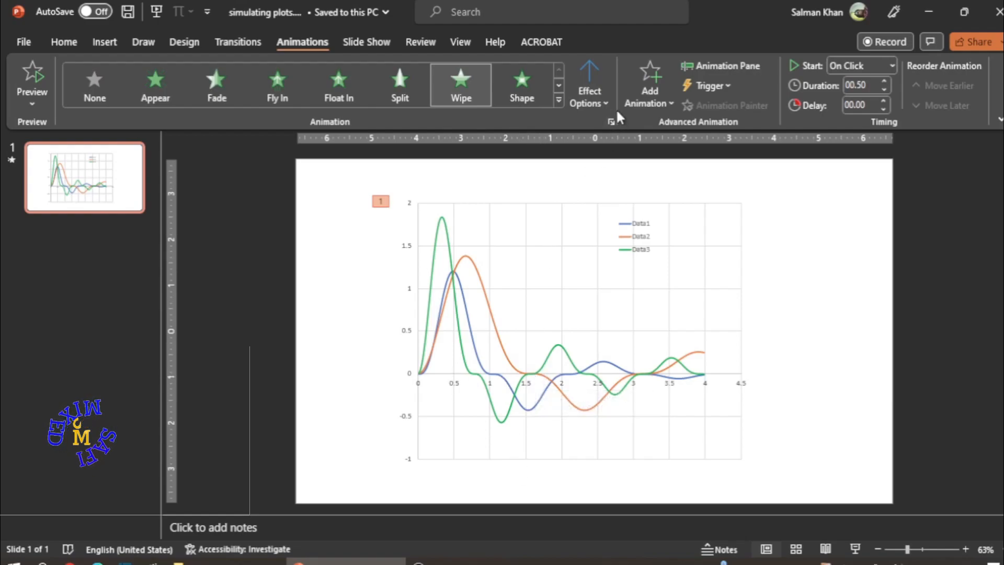
mouse_move(589, 83)
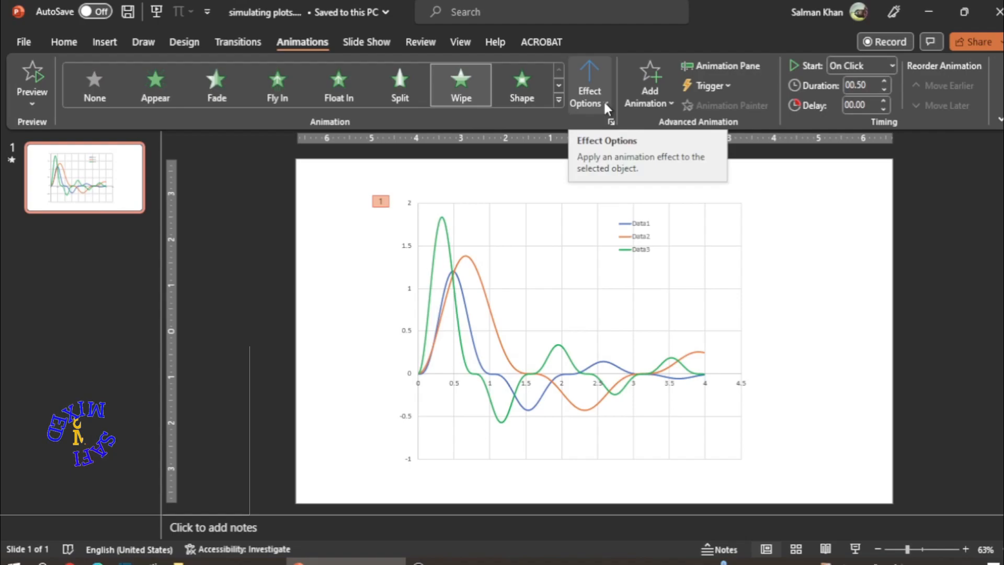
Step: Set the chart's Wipe effect direction to From Left
left_click(588, 83)
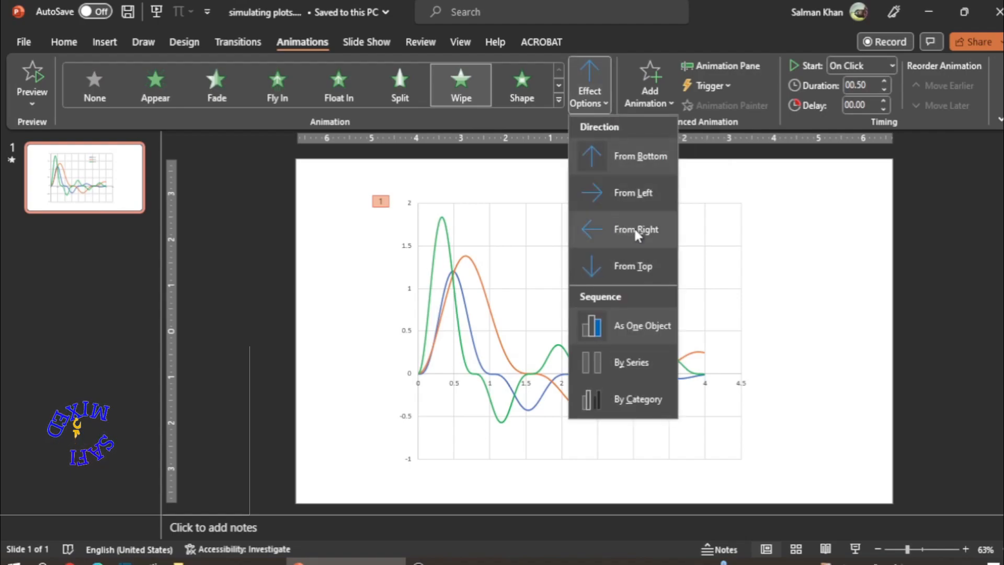
mouse_move(637, 195)
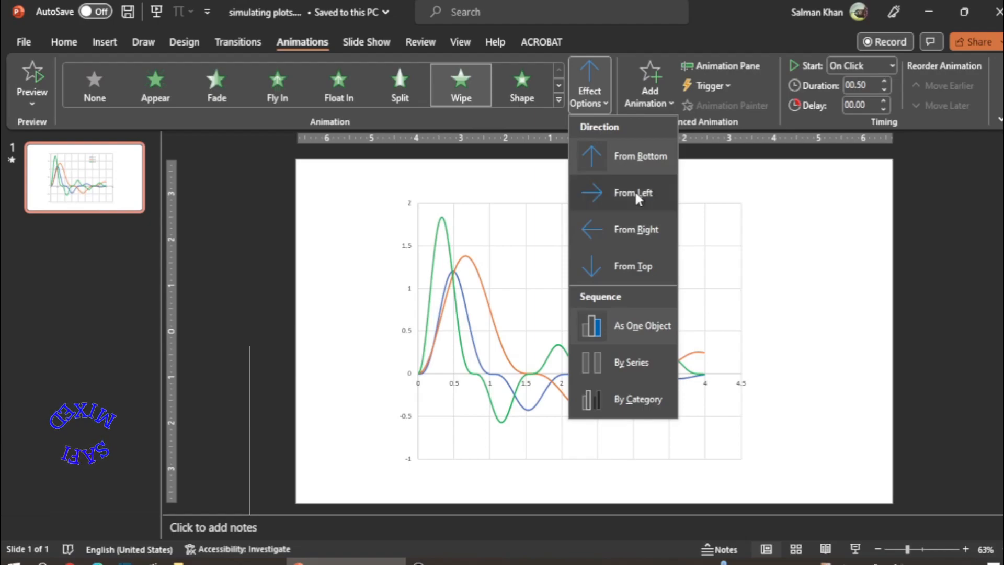
left_click(633, 193)
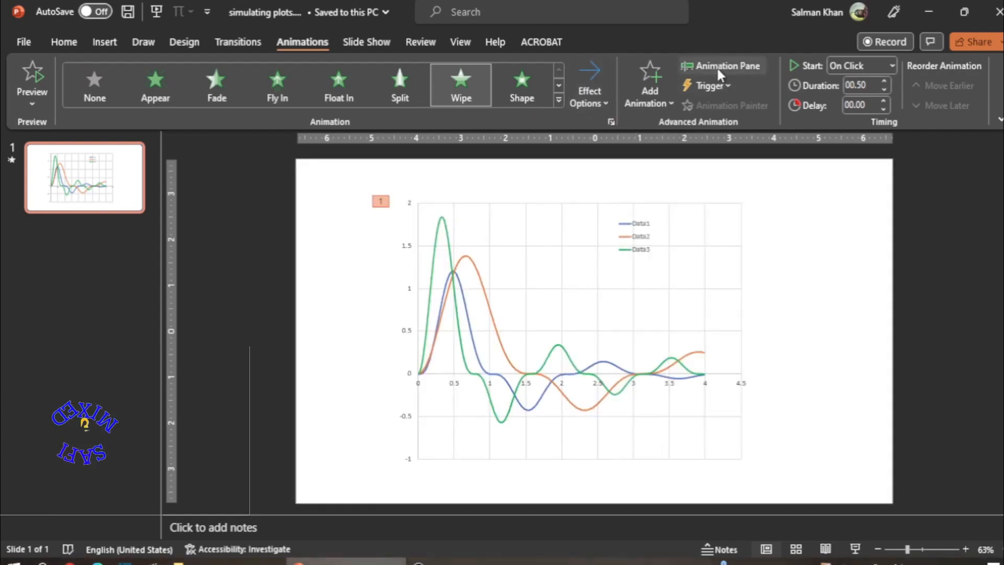
Step: Show the Animation Pane listing Chart 3's left-to-right Wipe entrance
left_click(720, 65)
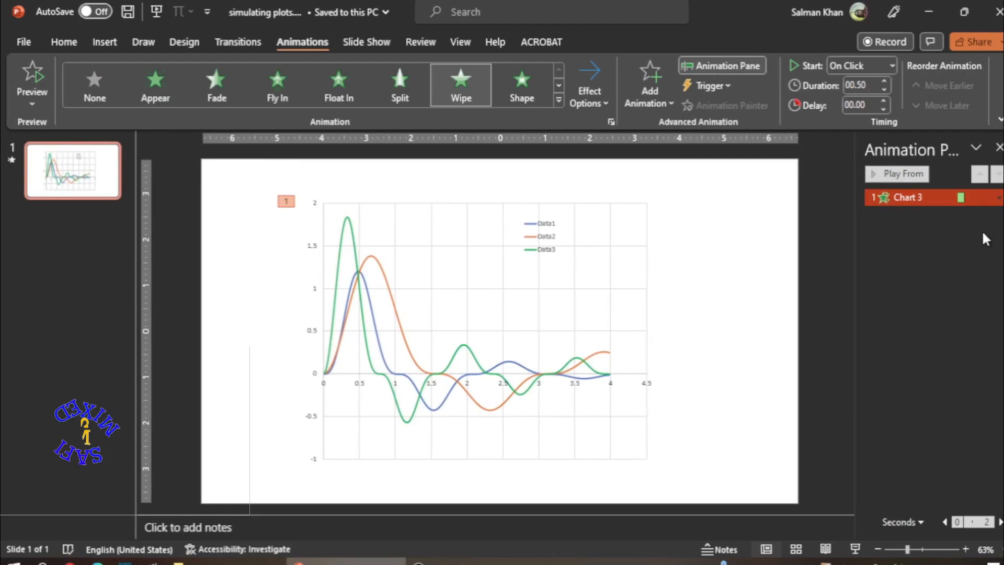
mouse_move(966, 250)
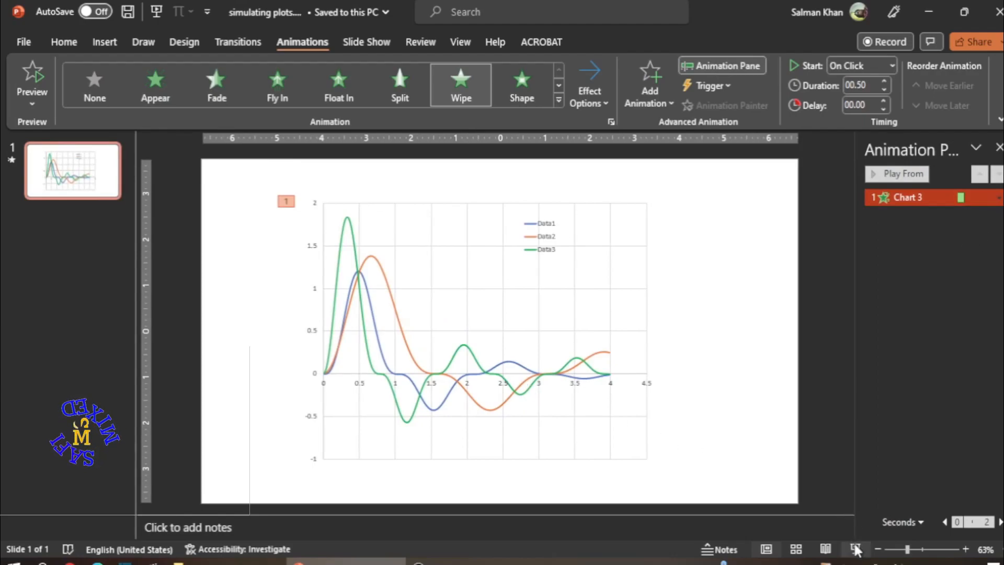
left_click(857, 548)
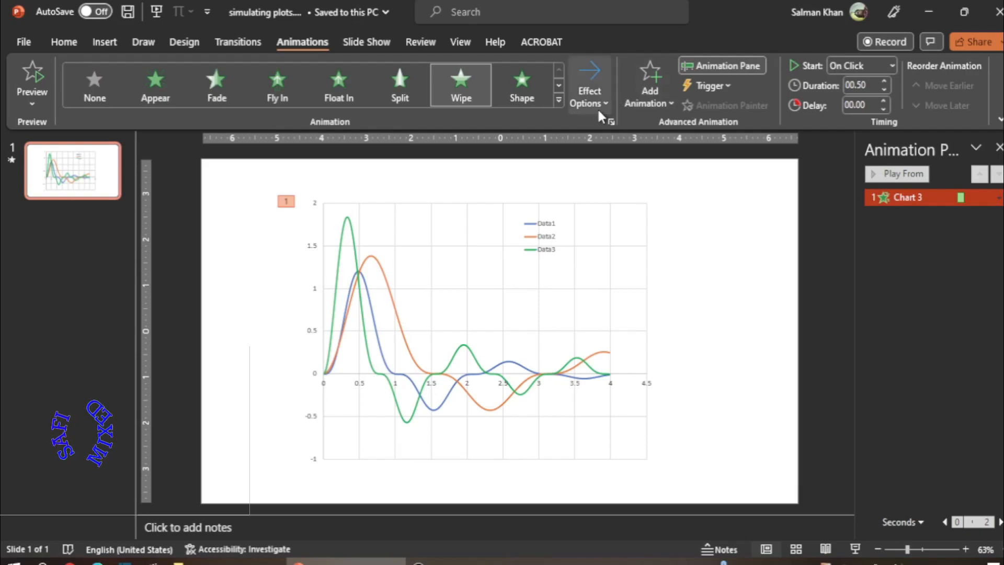
Step: Change the Wipe sequence to By Series, splitting it into four animation steps
left_click(588, 84)
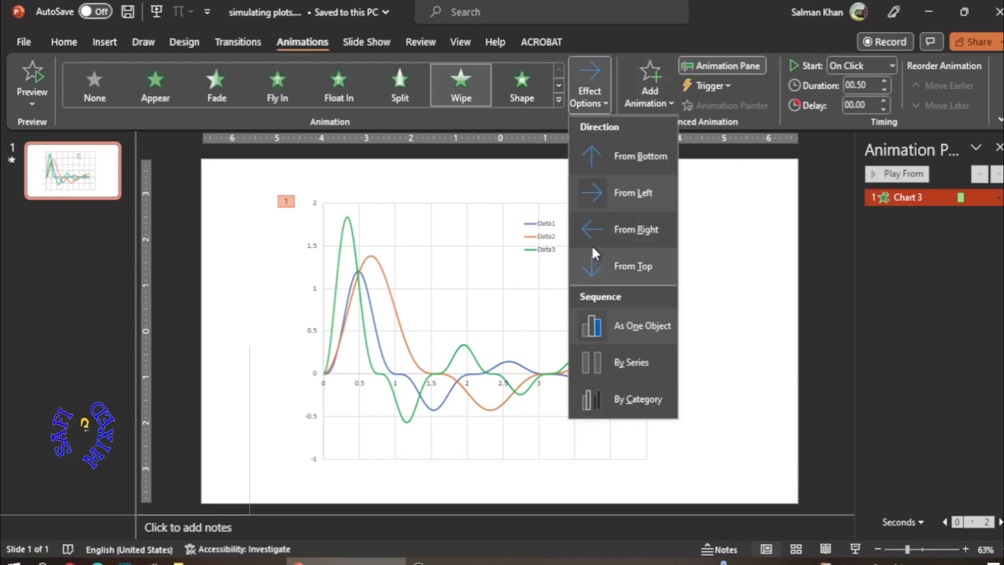
mouse_move(623, 333)
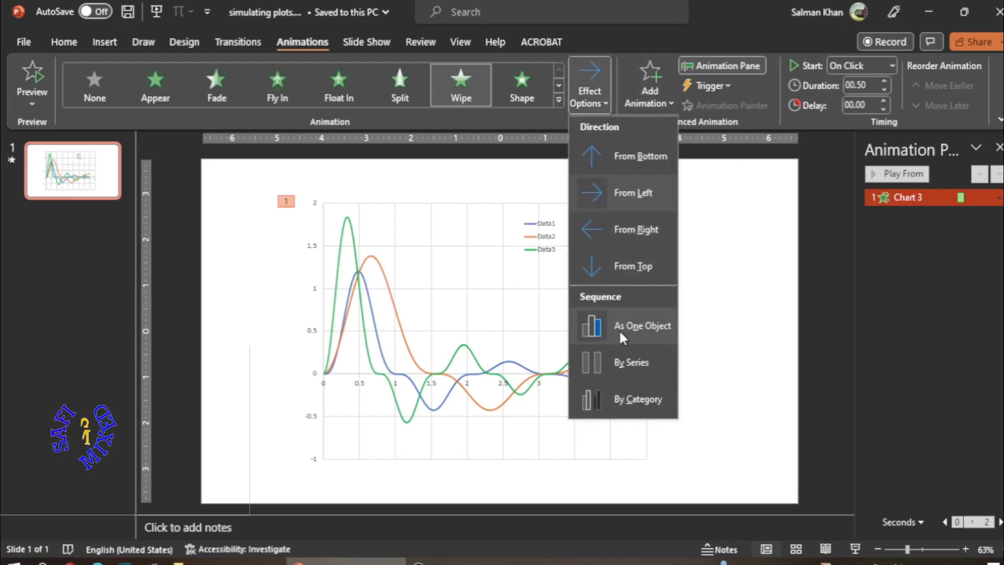
mouse_move(663, 338)
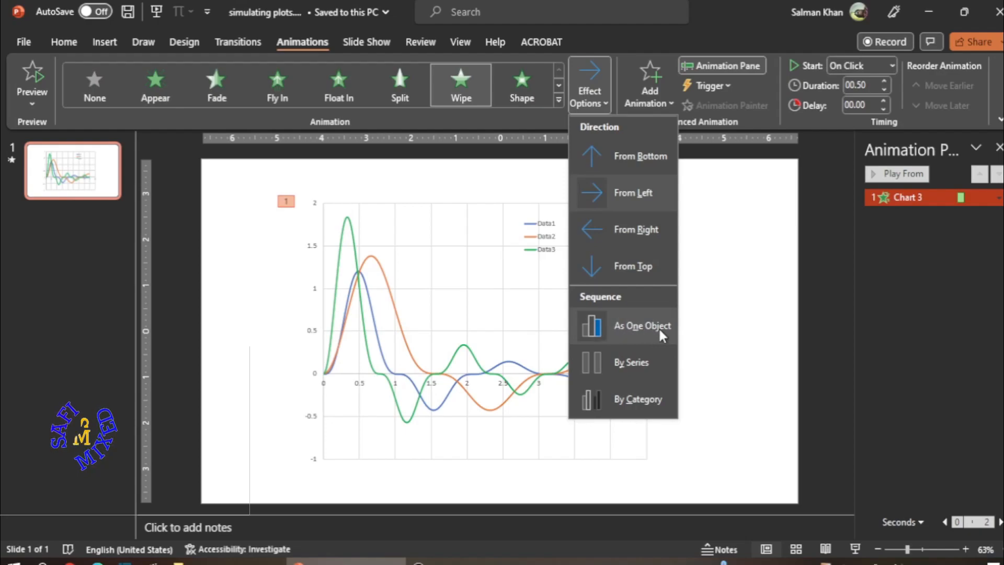
mouse_move(663, 340)
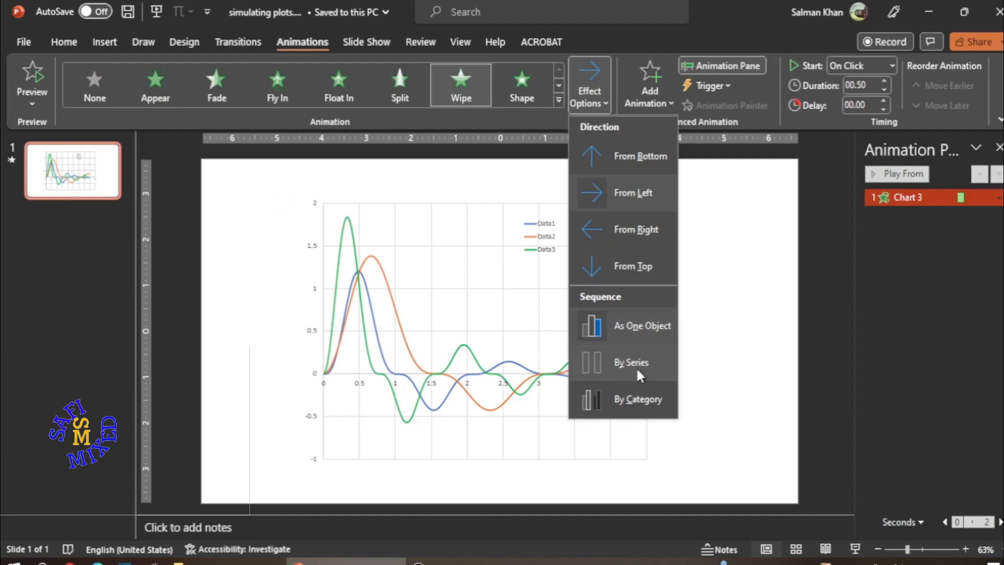
left_click(631, 362)
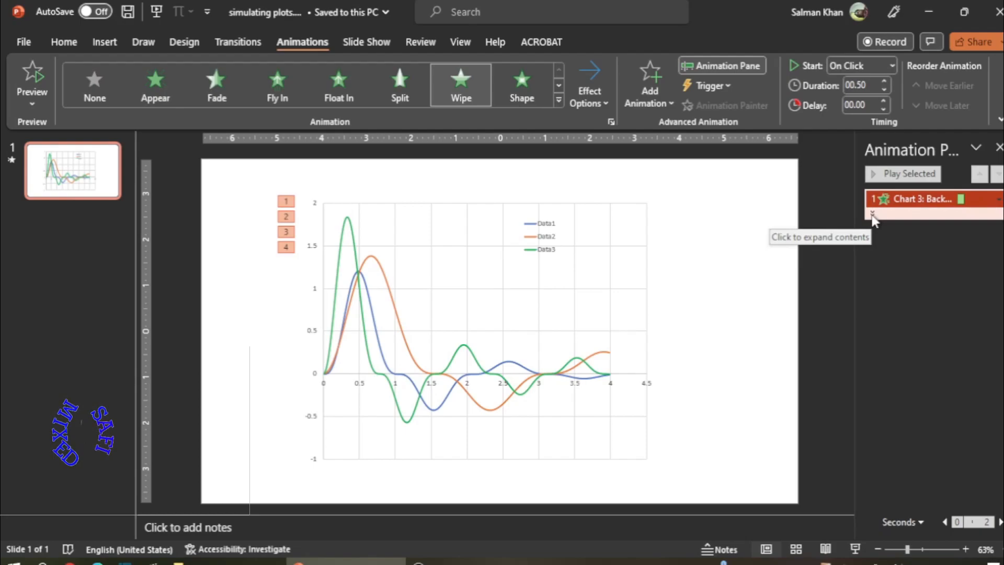
Step: Expand the chart animation, remove the Background step, and select Series 1–3
left_click(873, 214)
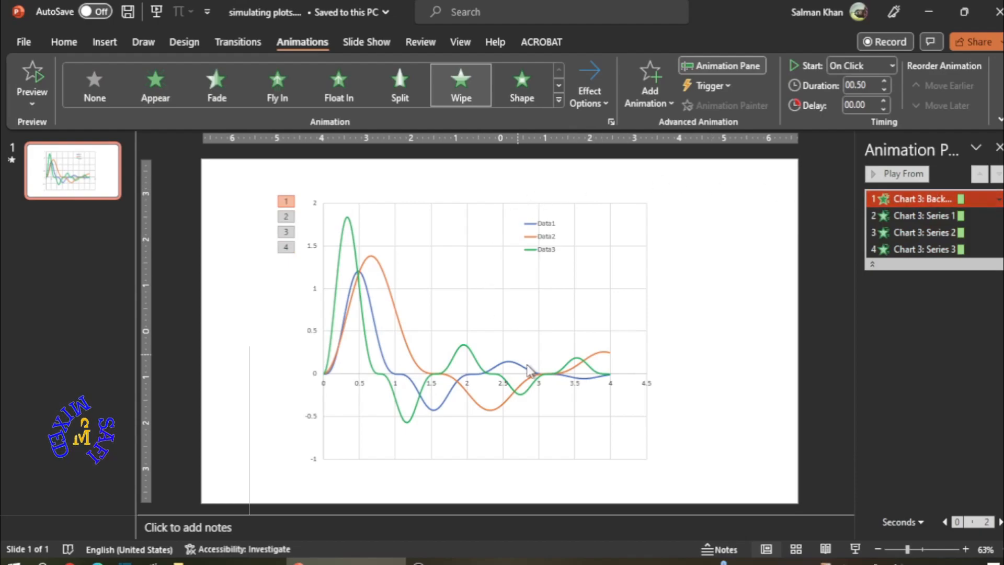
mouse_move(583, 373)
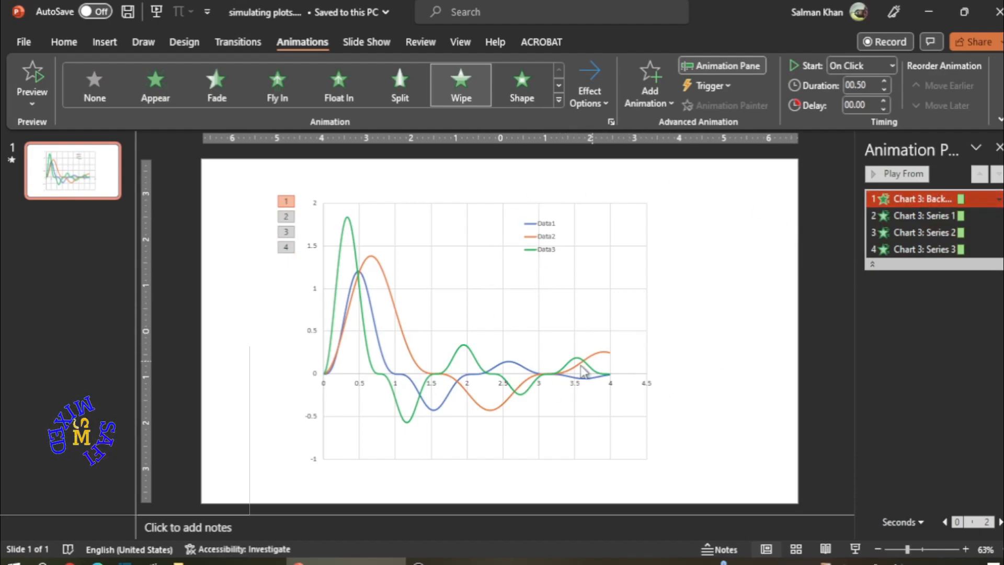
mouse_move(93, 83)
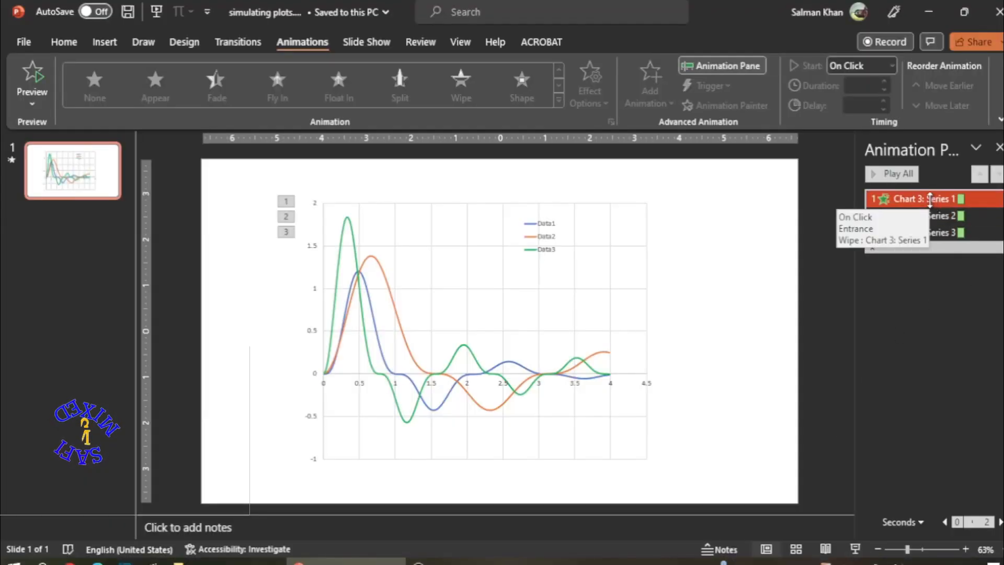
left_click(916, 233)
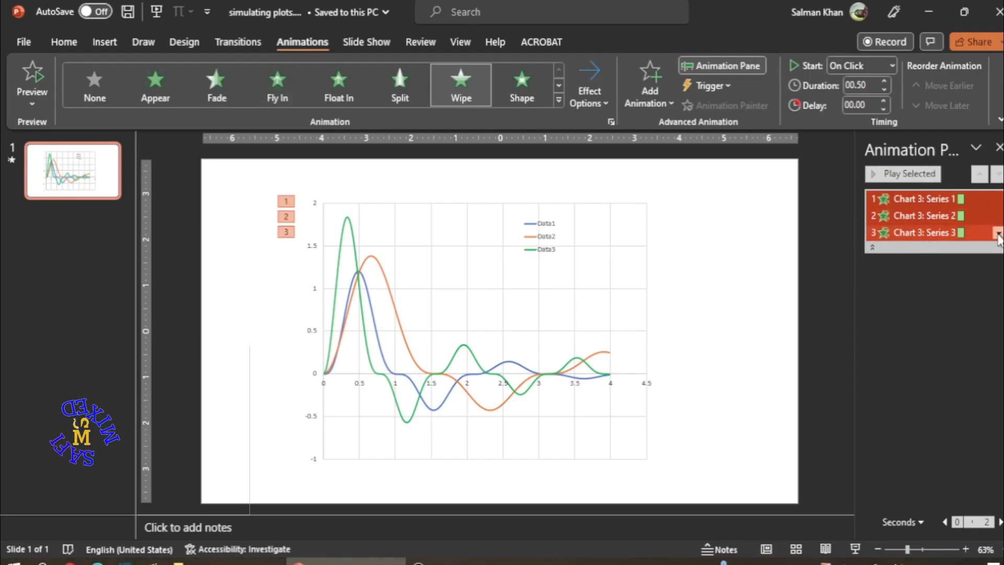
Step: Set the three series Wipe animations to a 5-second (Very Slow) duration
left_click(997, 232)
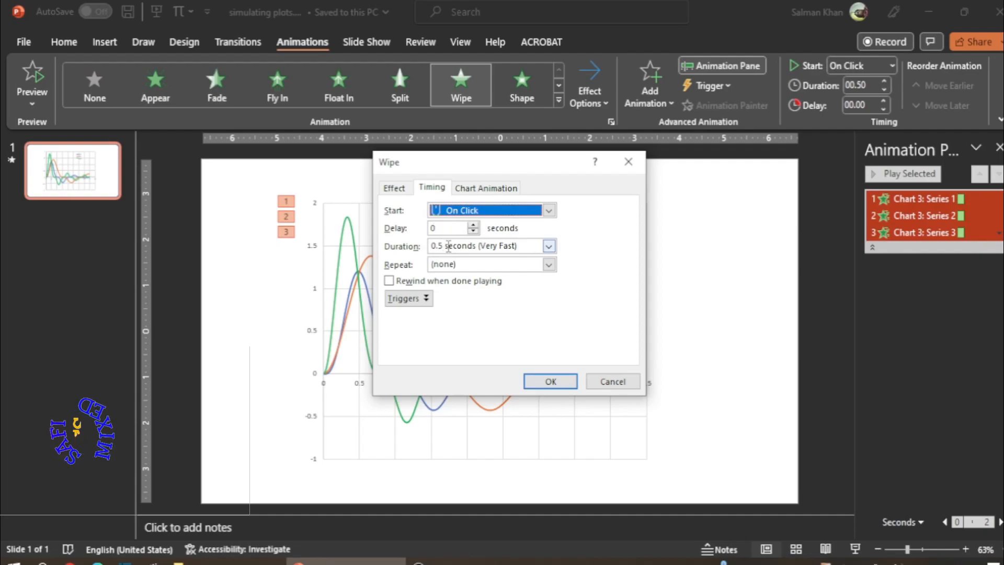
mouse_move(429, 254)
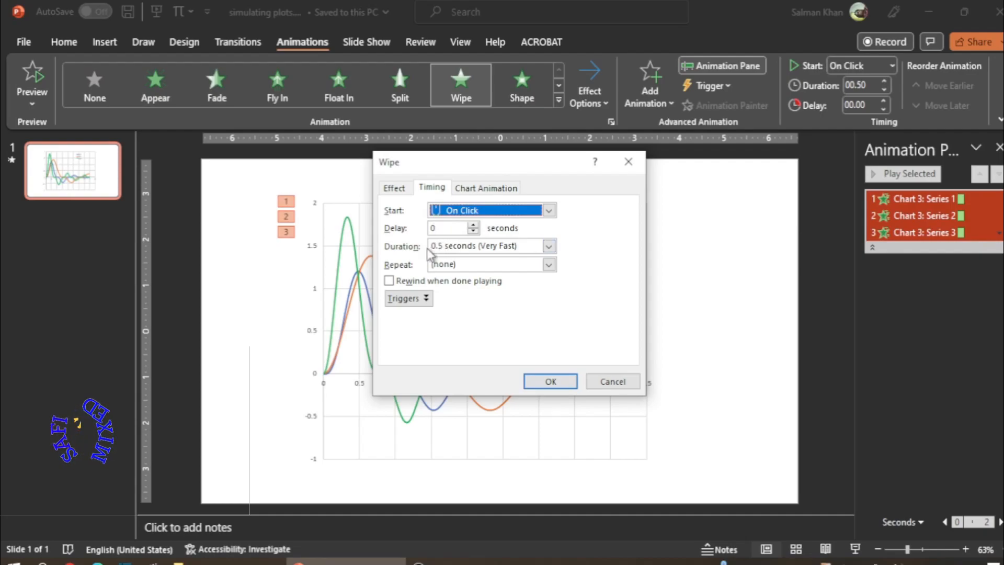
left_click(548, 246)
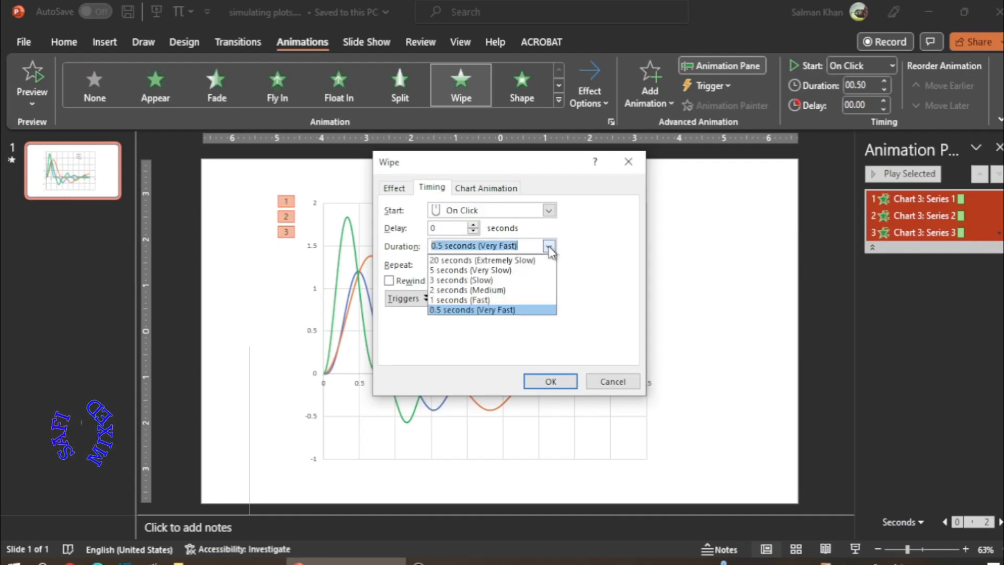
left_click(470, 270)
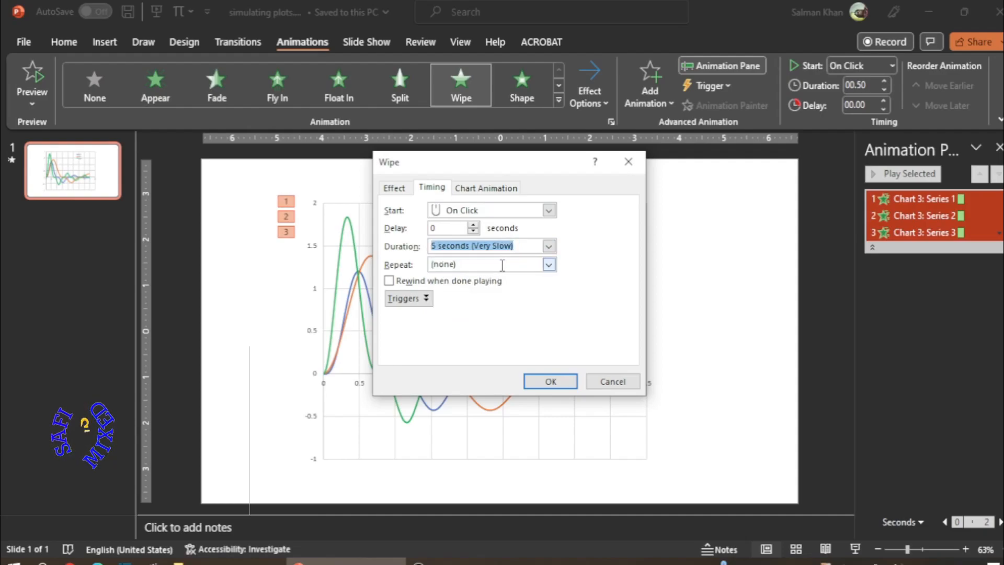
mouse_move(471, 253)
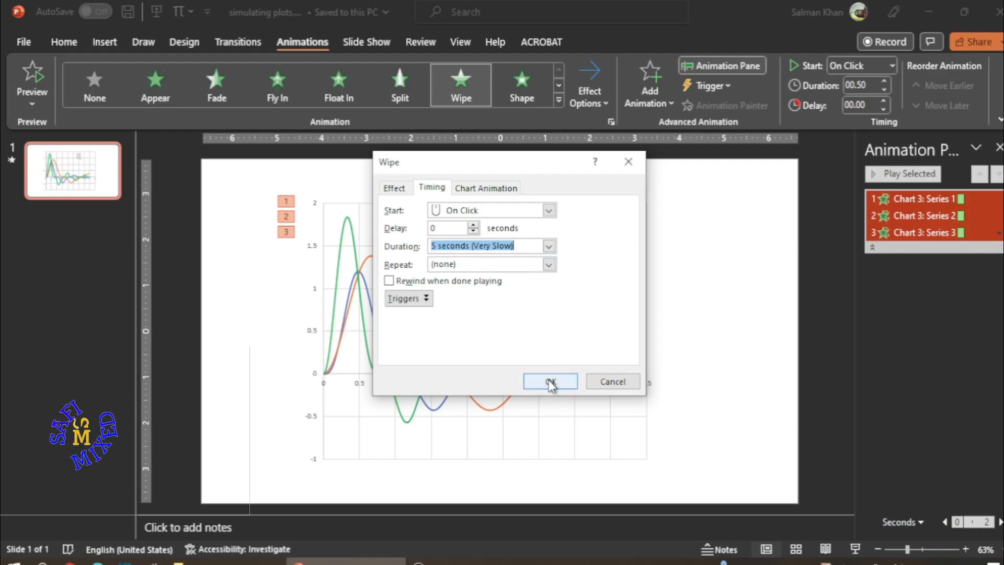
left_click(550, 382)
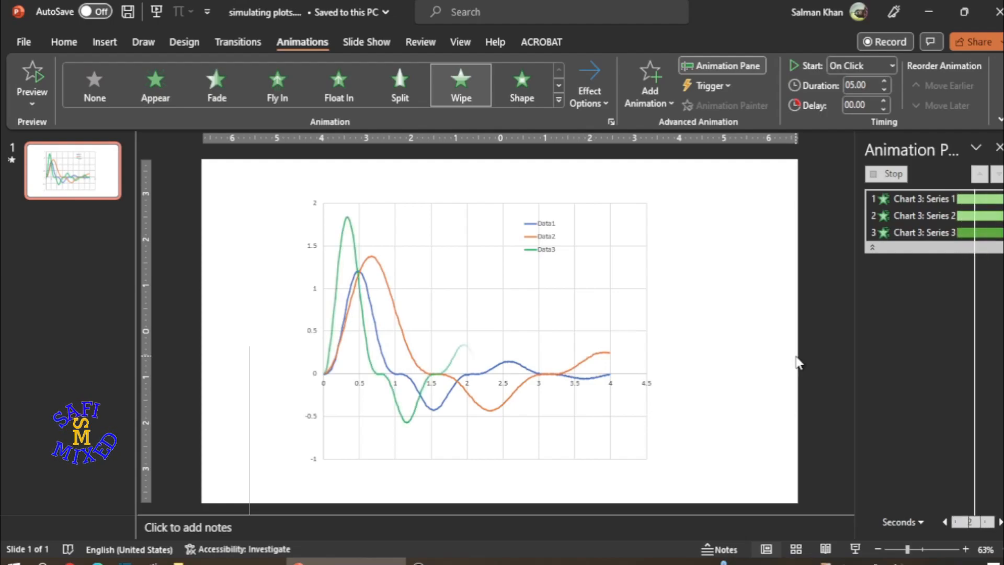
left_click(31, 80)
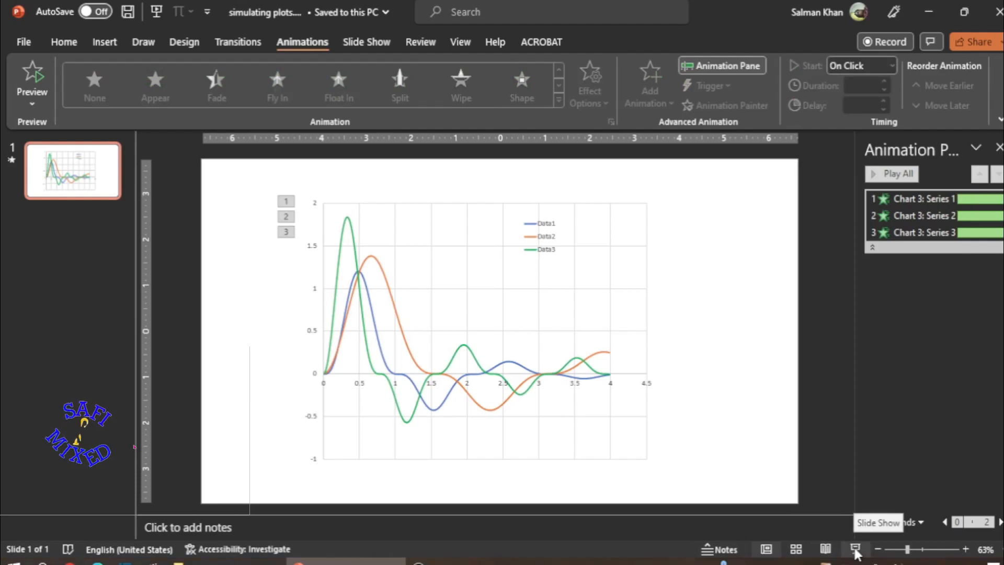
left_click(856, 551)
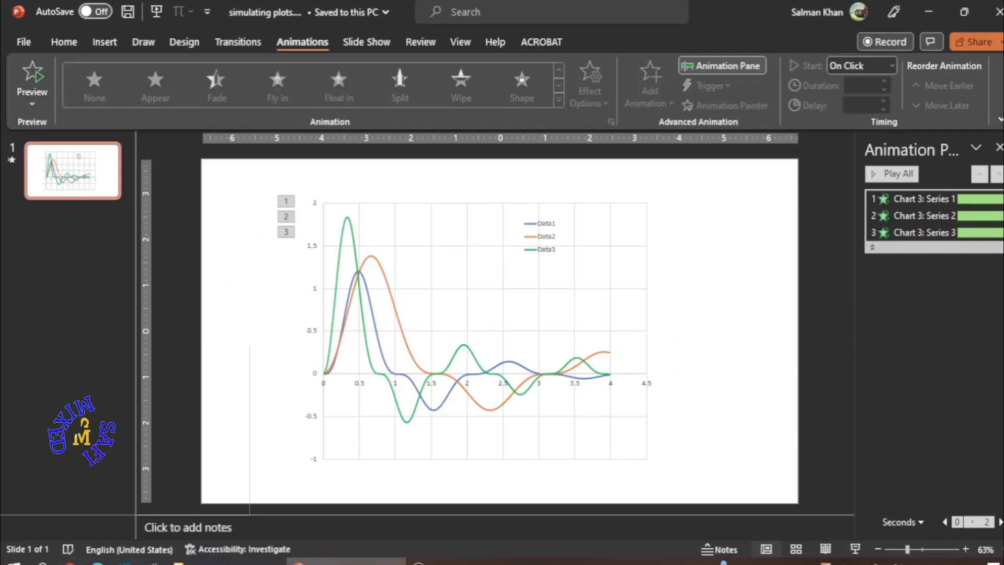
Step: Set the Series 2 and Series 3 wipes to Start After Previous
left_click(929, 216)
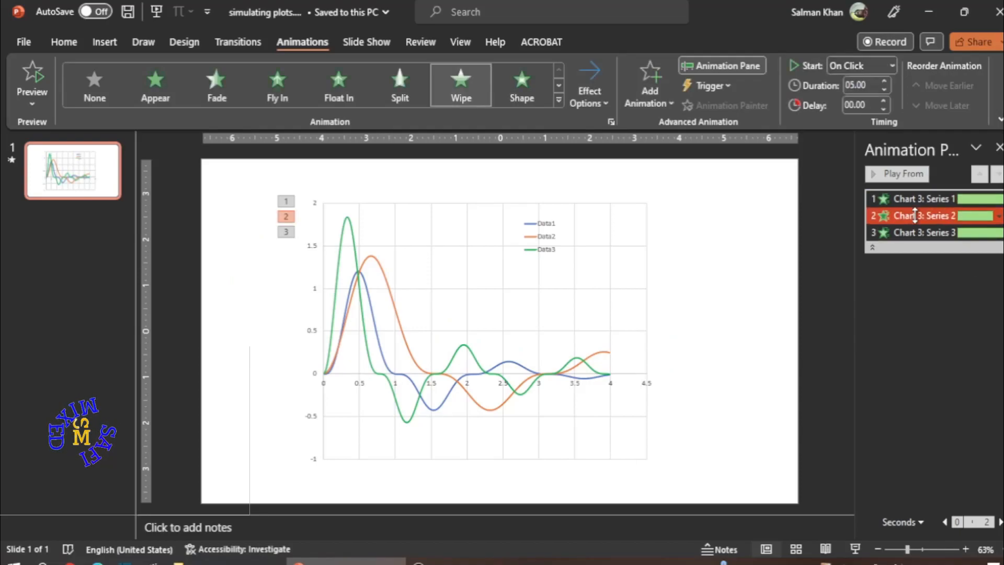
left_click(926, 232)
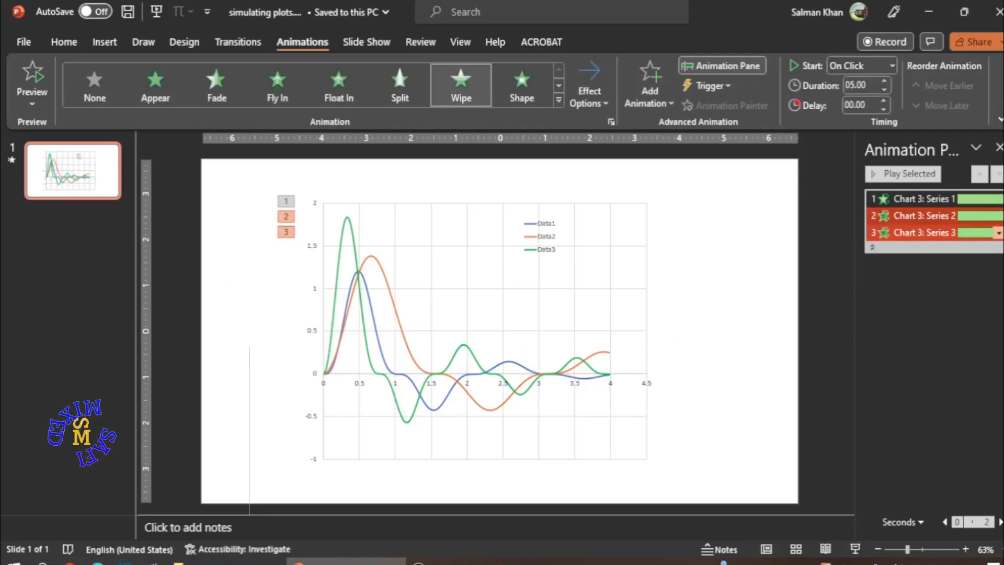
left_click(996, 232)
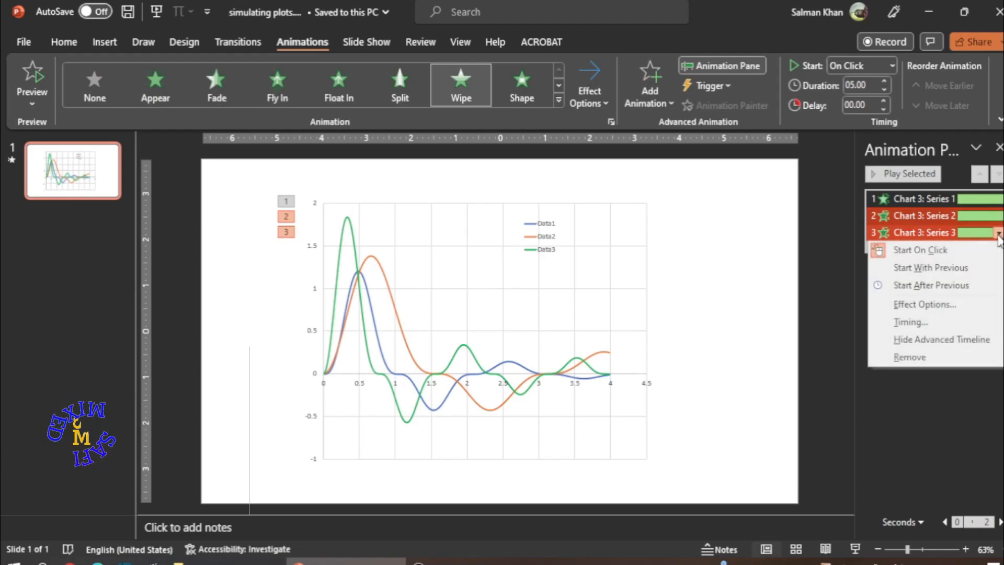
mouse_move(931, 285)
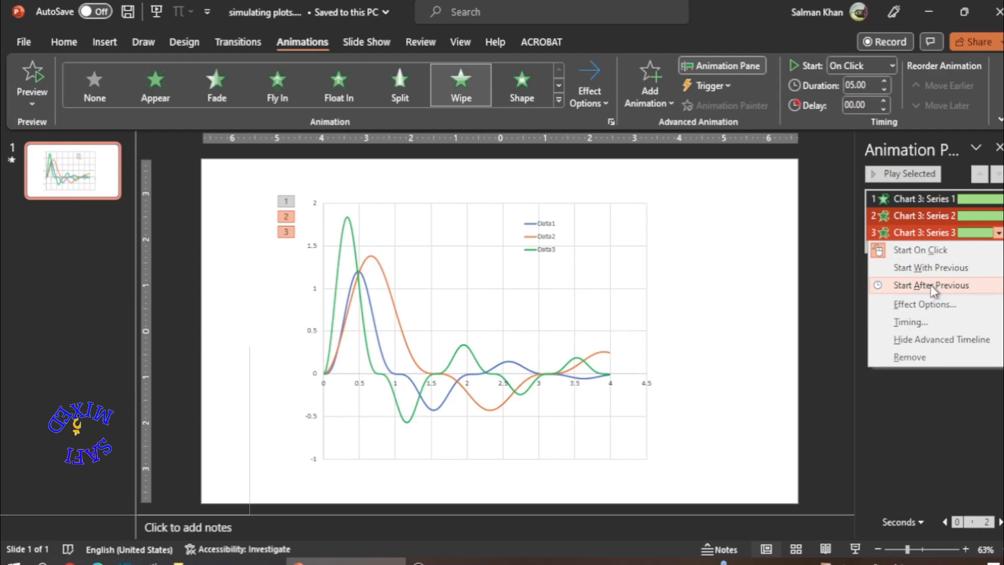
left_click(933, 285)
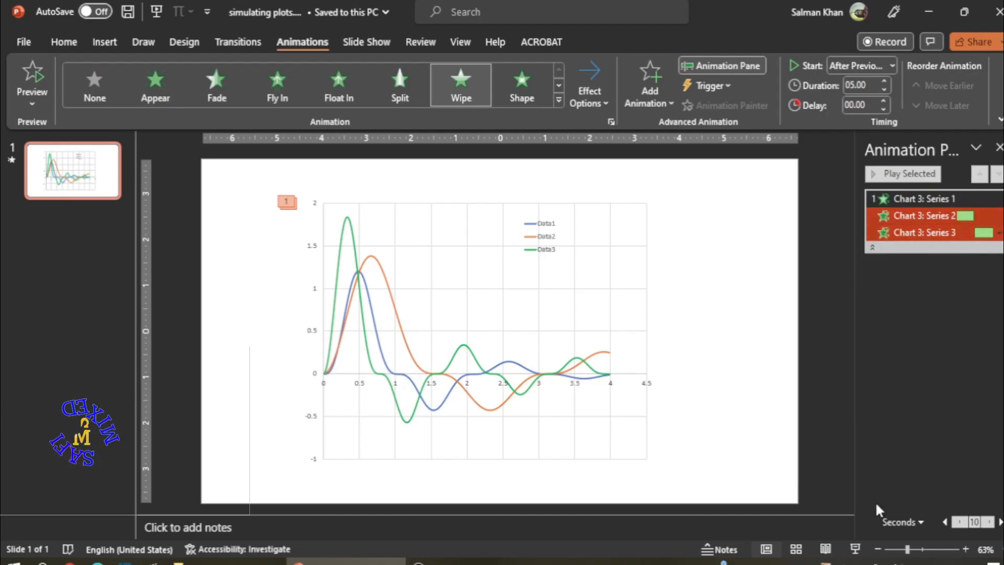
mouse_move(856, 549)
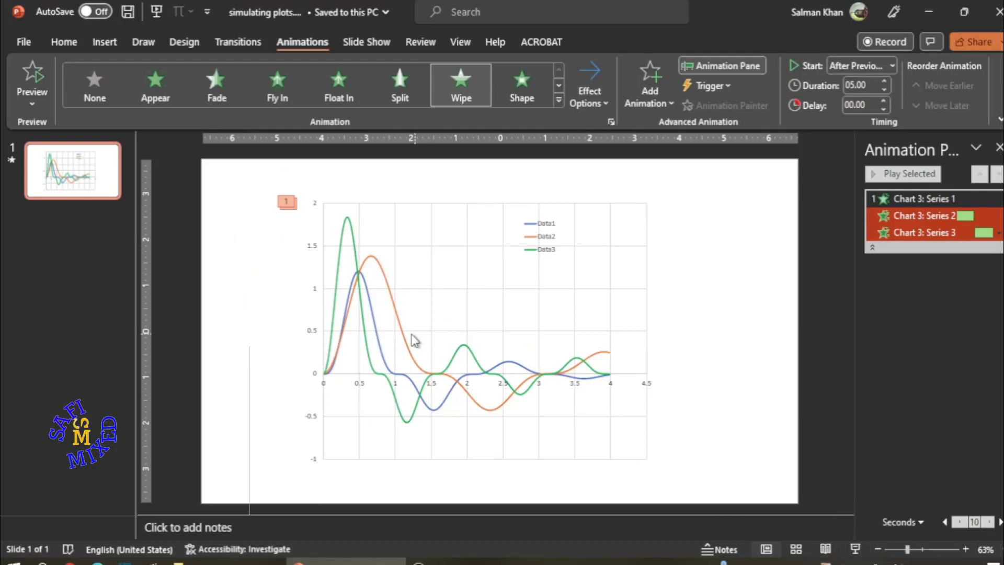
mouse_move(588, 84)
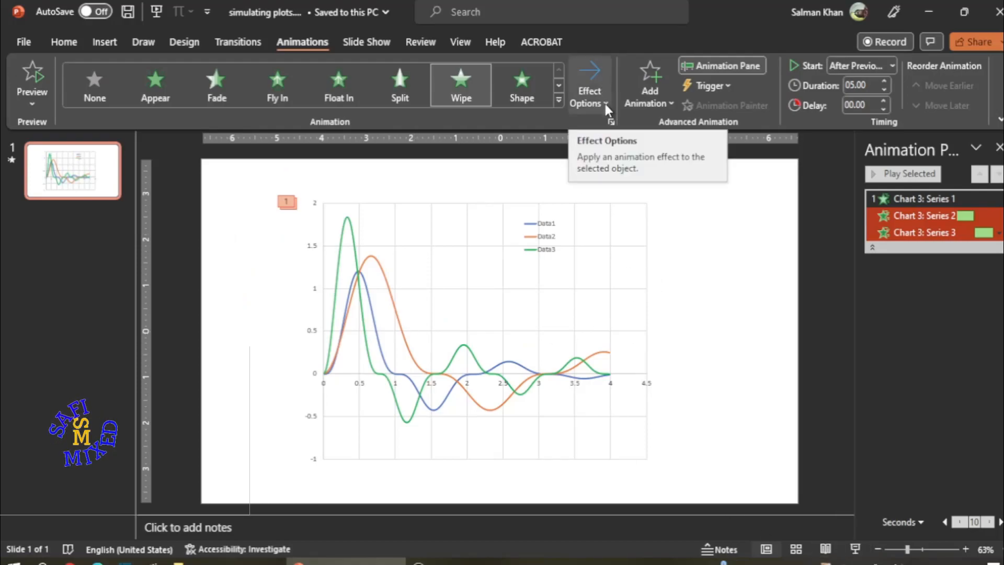
Step: Switch the chart's Wipe sequence to As One Object and stop the preview
left_click(588, 86)
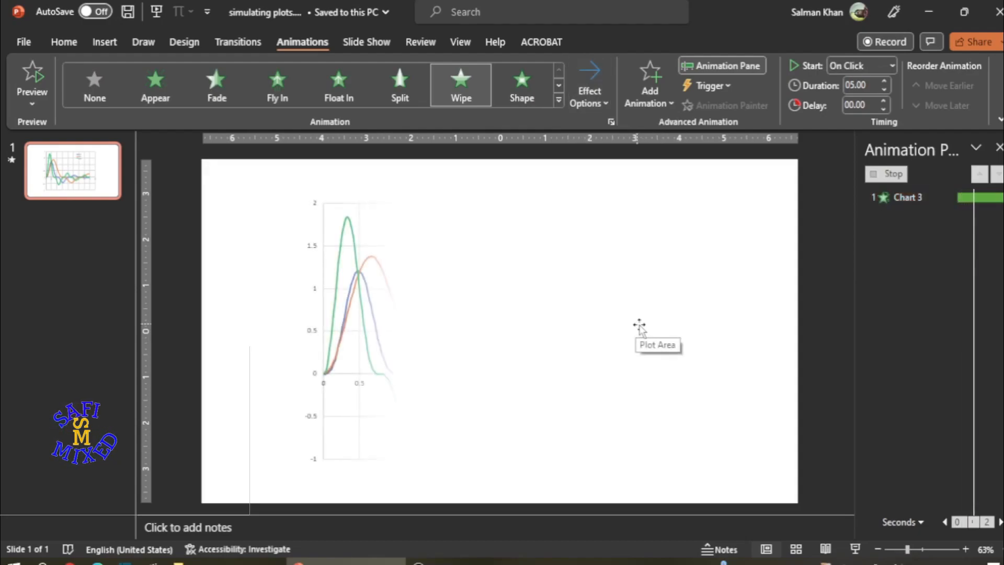
left_click(31, 83)
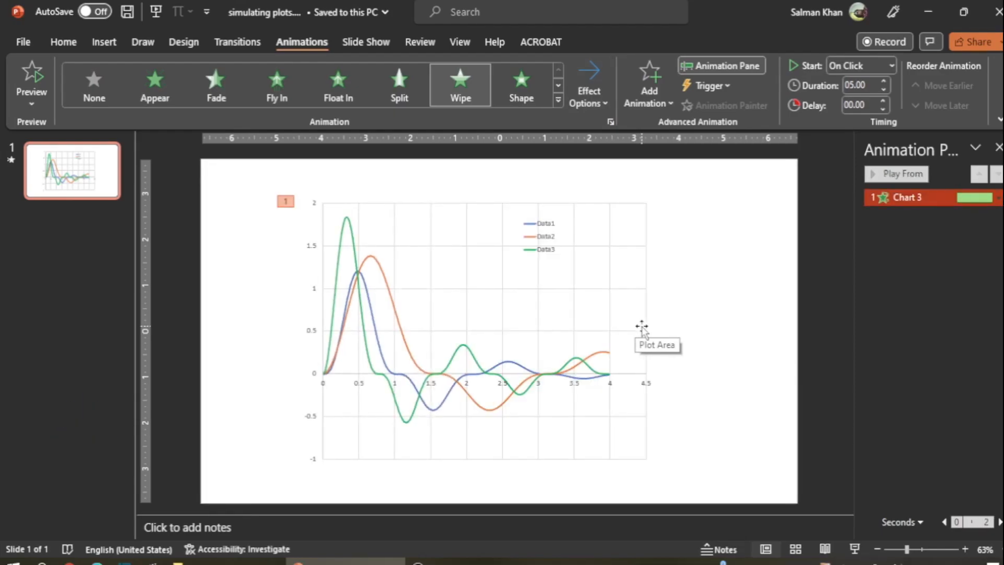
mouse_move(707, 474)
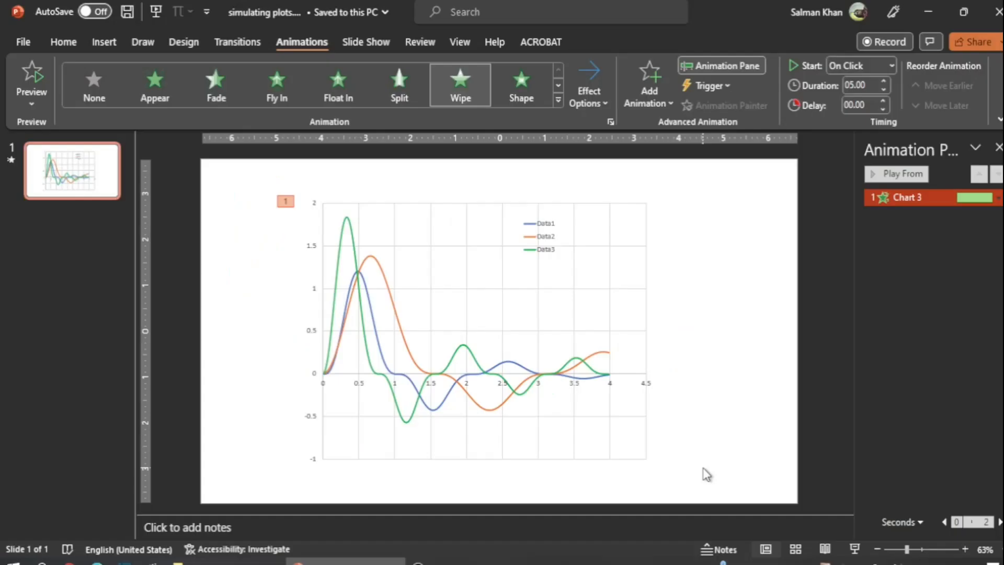